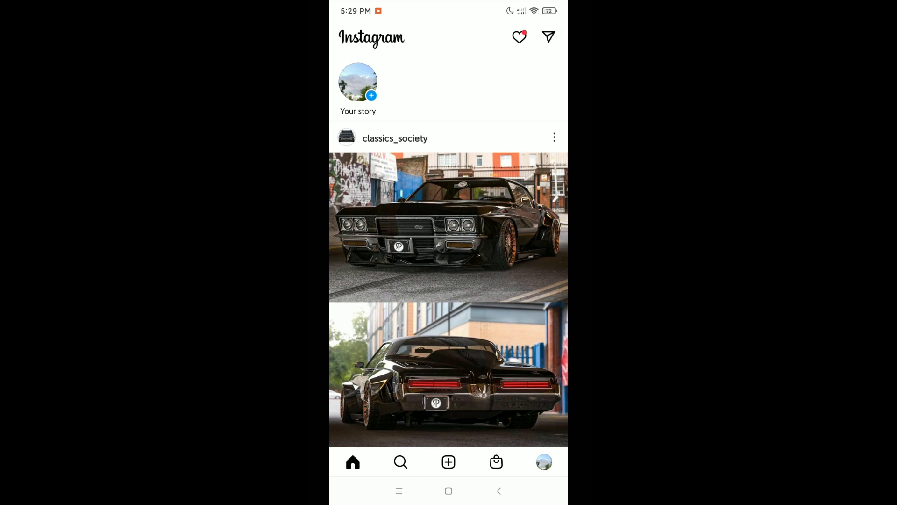
# - From your profile's menu, reach Your activity and scroll to Download your information
pyautogui.click(548, 36)
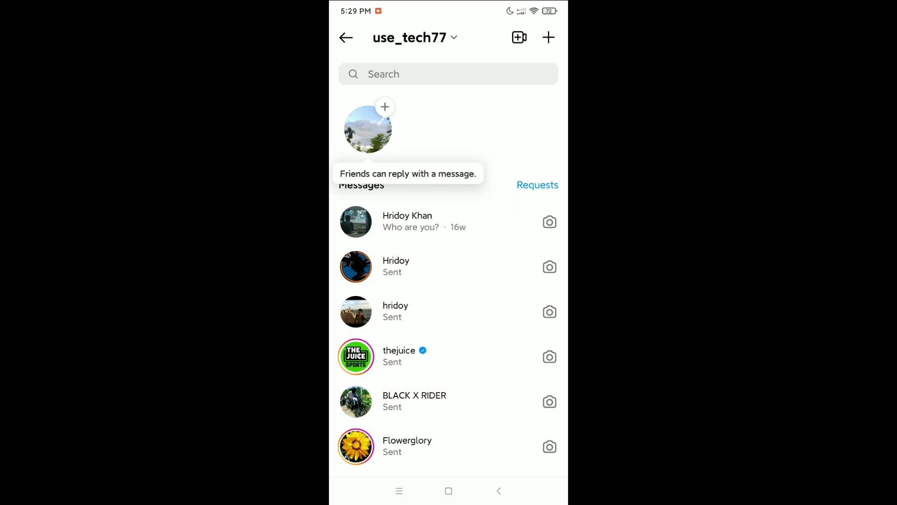
pyautogui.click(345, 38)
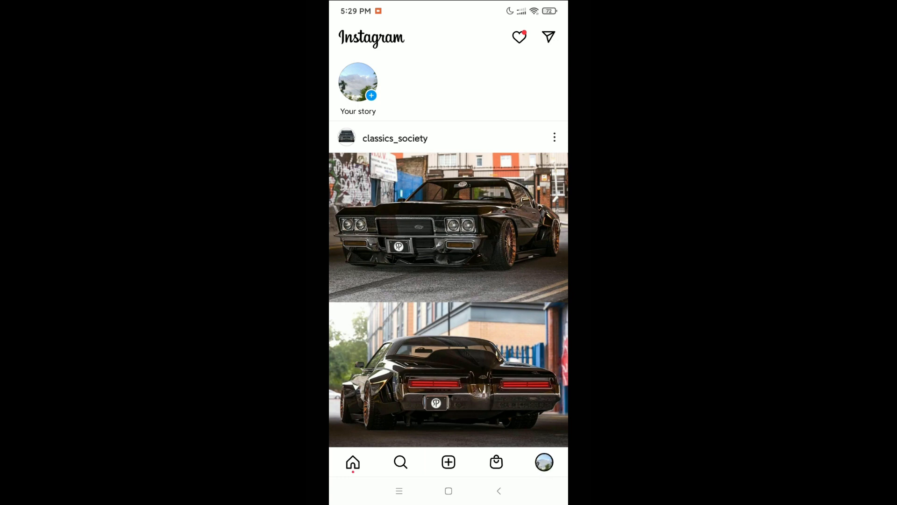
pyautogui.click(544, 462)
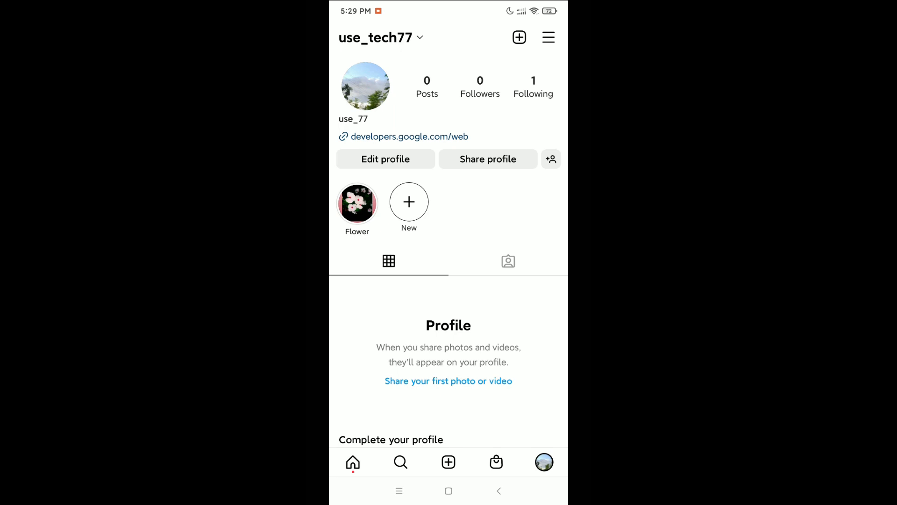
pyautogui.click(548, 37)
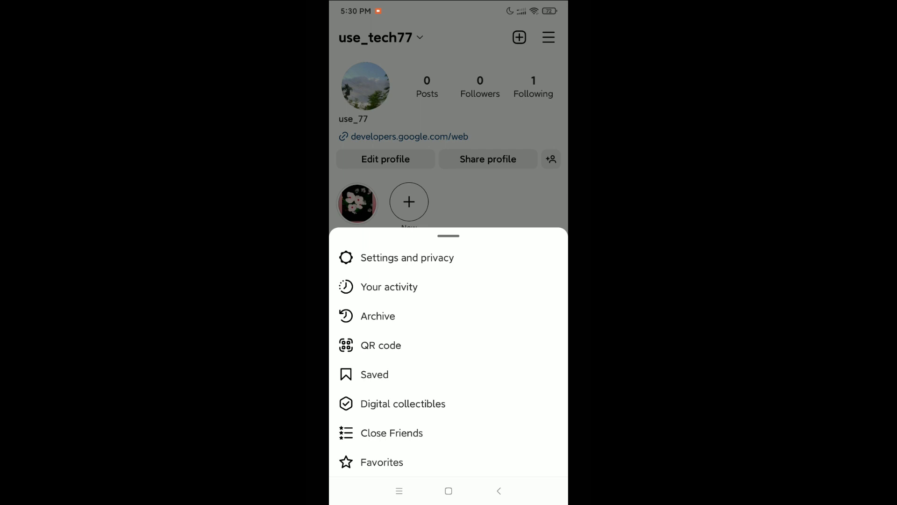
pyautogui.click(389, 287)
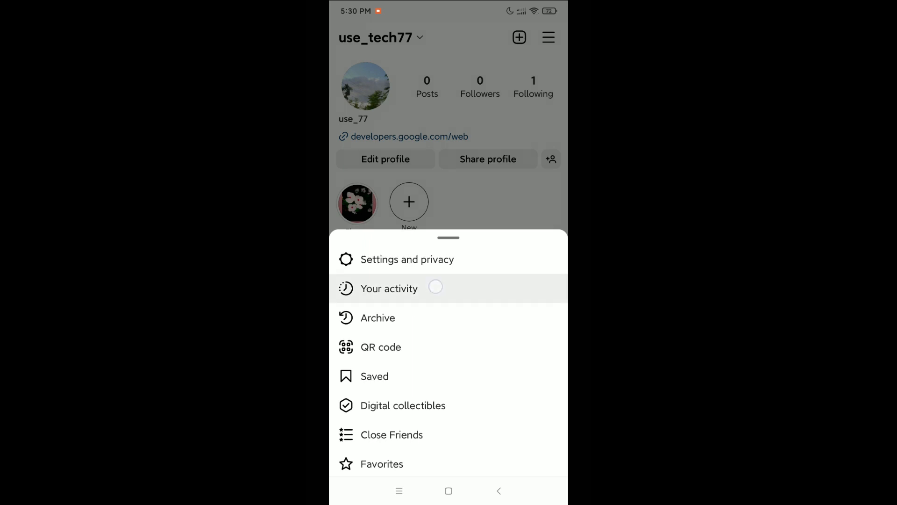
pyautogui.click(389, 289)
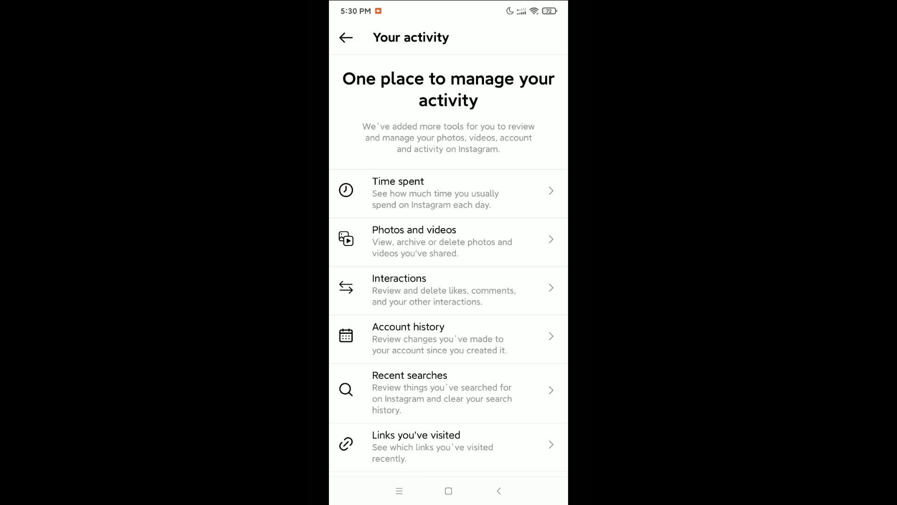
pyautogui.scroll(-3)
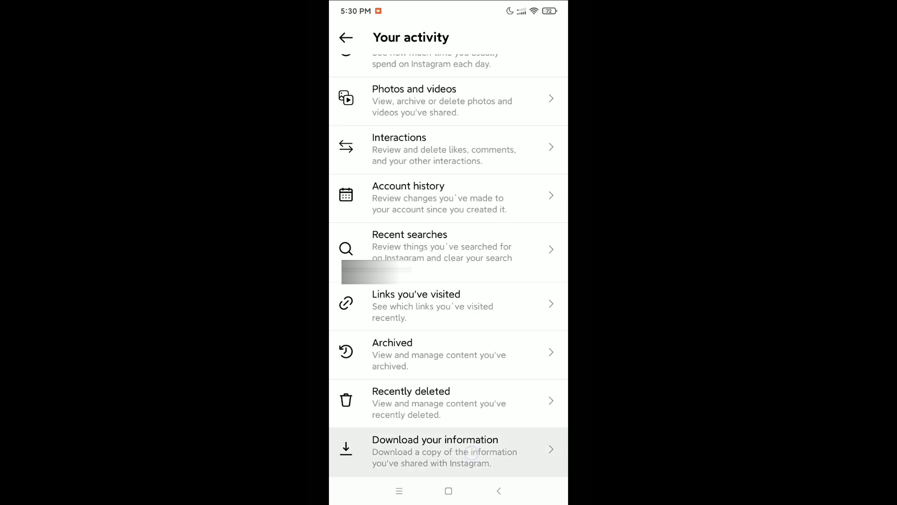
# - Start the information download, replace the delivery email, and request the download to that address
pyautogui.click(448, 451)
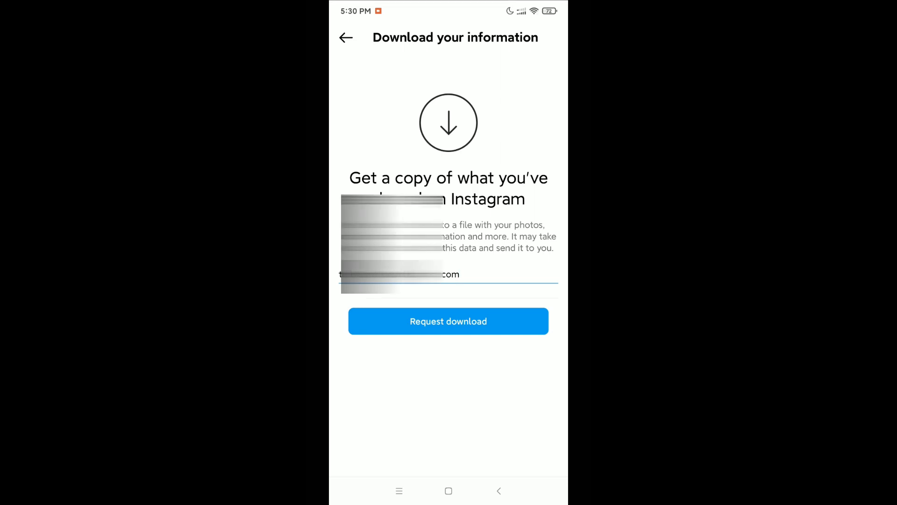
pyautogui.click(448, 274)
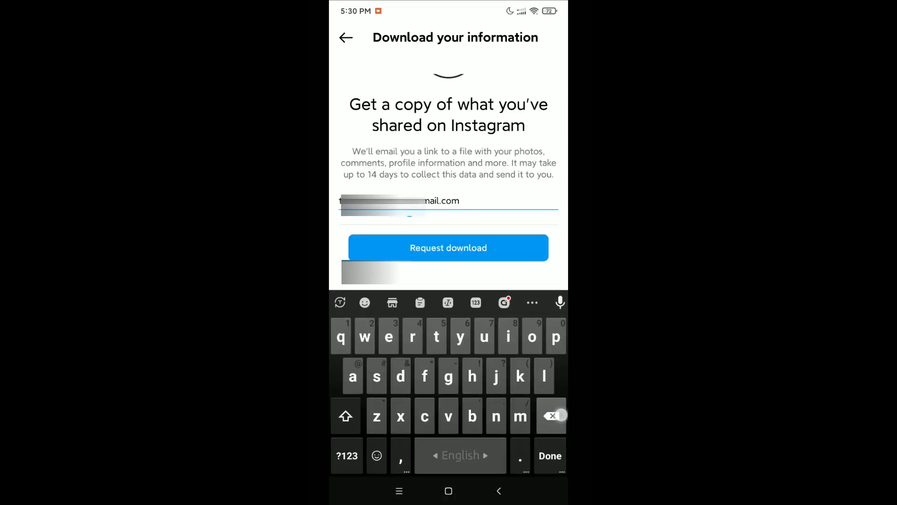
pyautogui.click(551, 415)
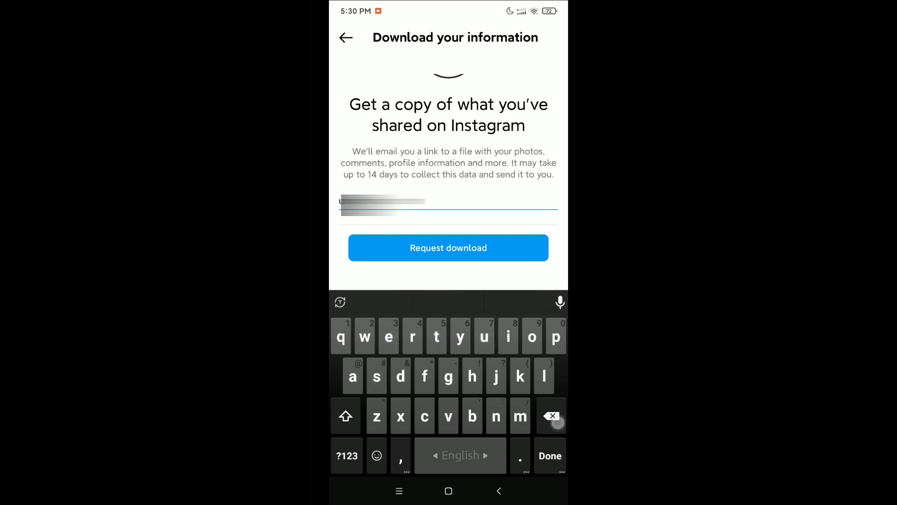
pyautogui.click(471, 376)
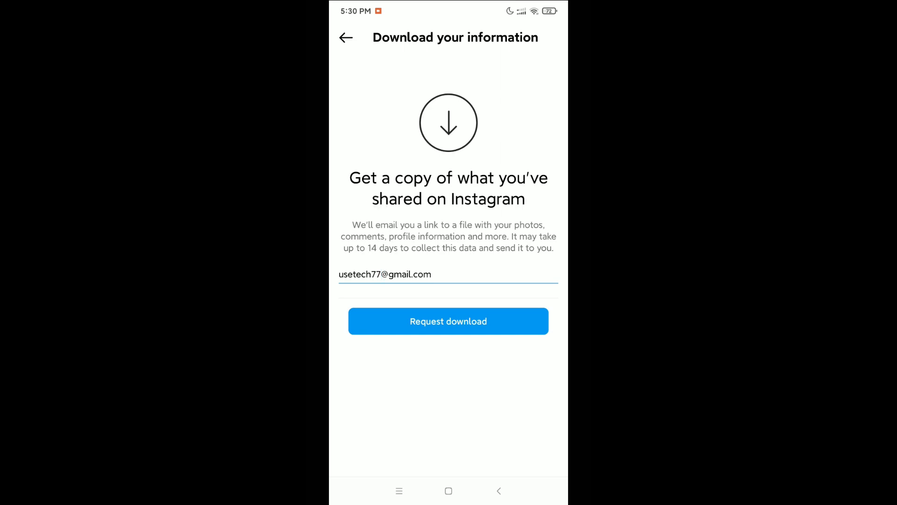
pyautogui.click(448, 321)
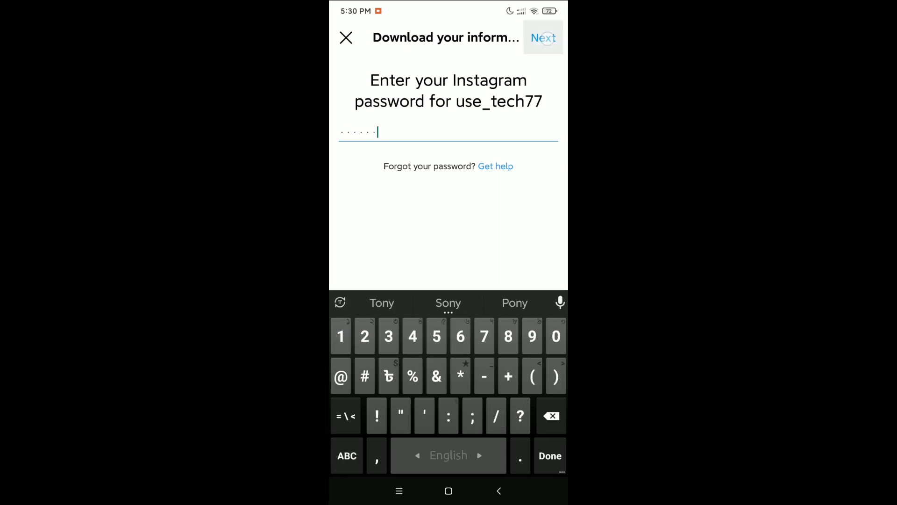
# - Confirm the request with the password, dismiss the confirmation, and switch to Gmail
pyautogui.click(542, 37)
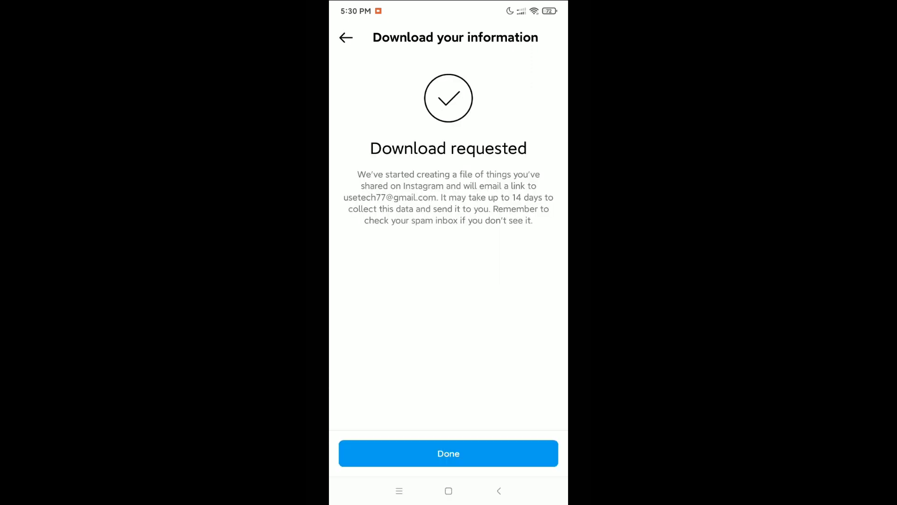
pyautogui.click(447, 454)
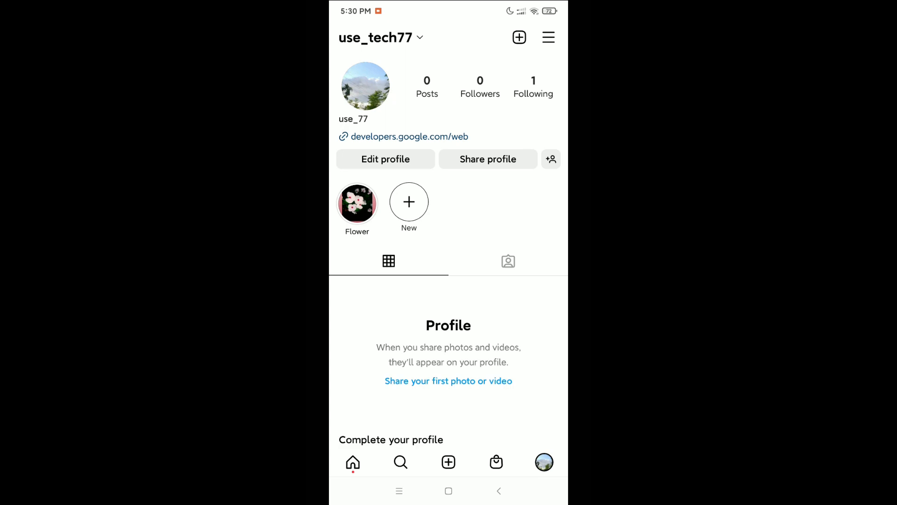
pyautogui.click(449, 490)
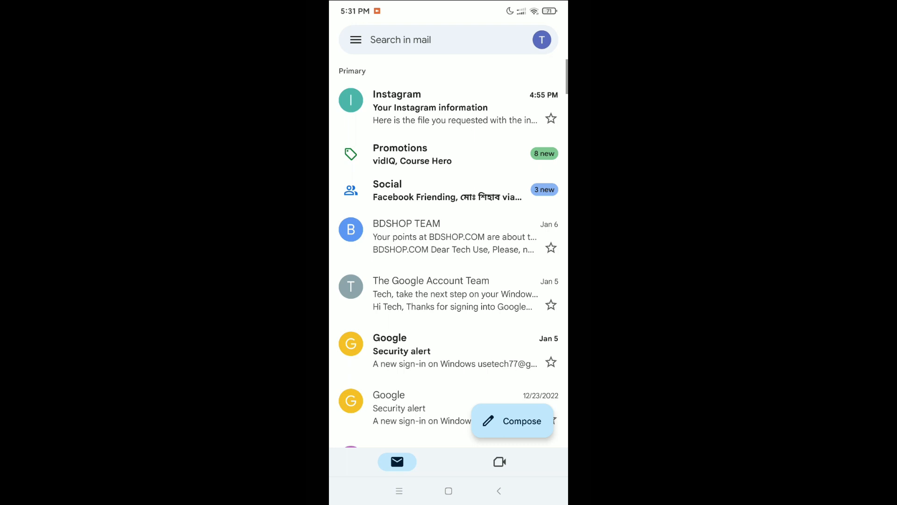
# - In the Instagram email, follow the Download information link and hand it to Instagram
pyautogui.click(452, 106)
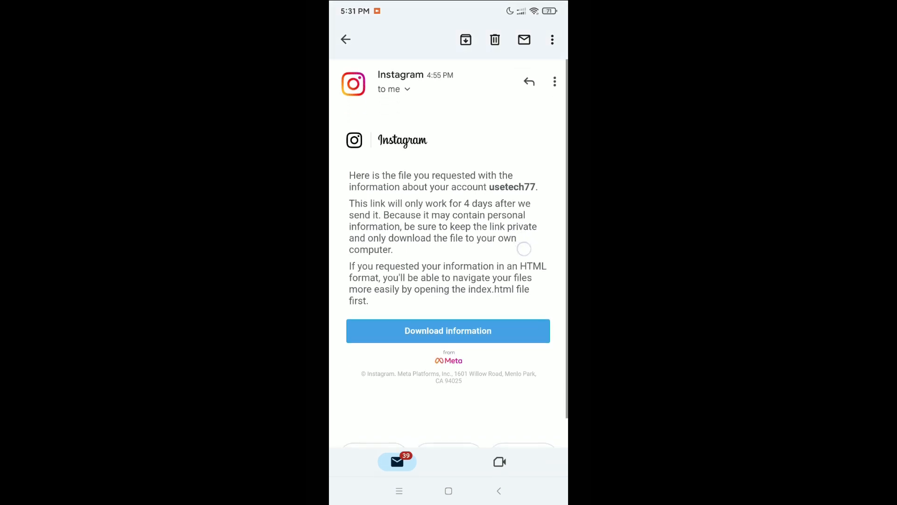
pyautogui.scroll(-3)
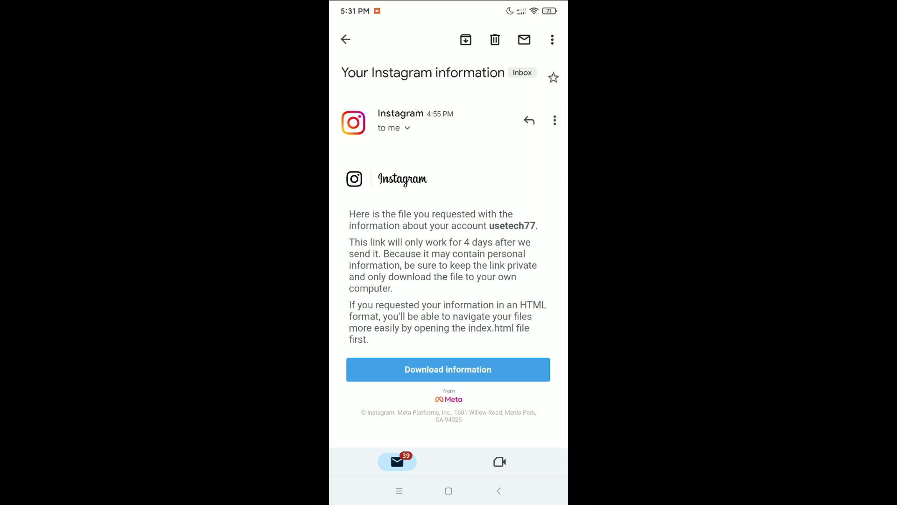
pyautogui.click(448, 369)
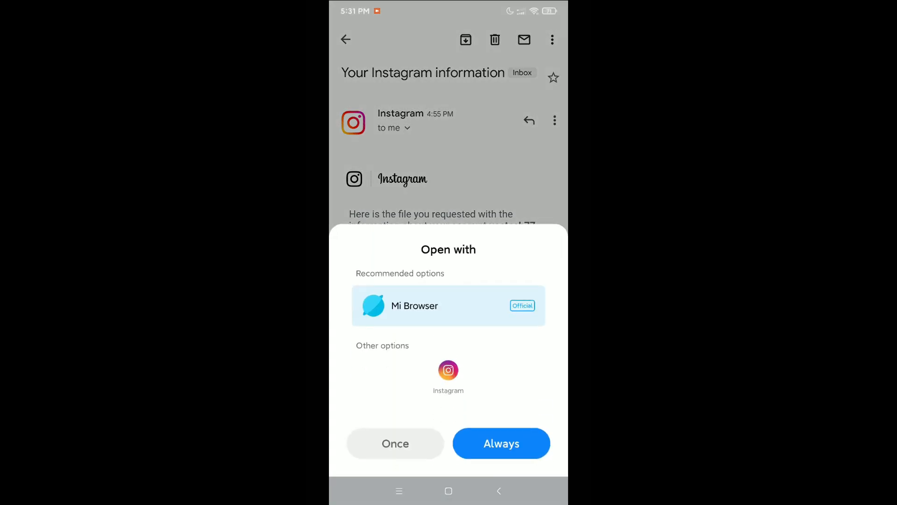
pyautogui.click(501, 443)
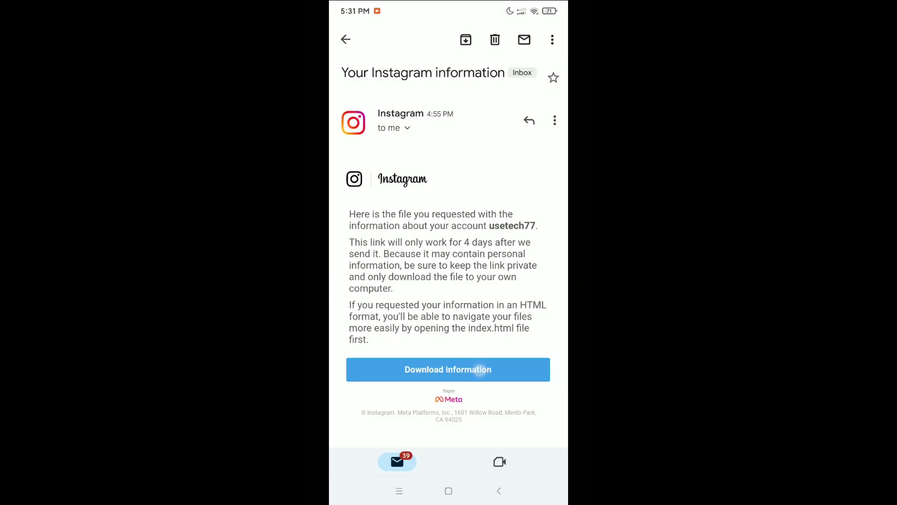
pyautogui.click(447, 369)
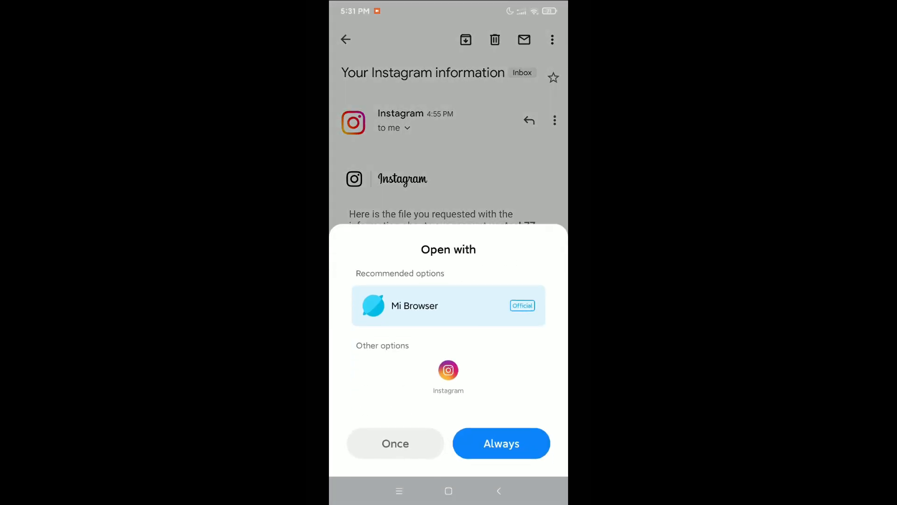
pyautogui.click(448, 377)
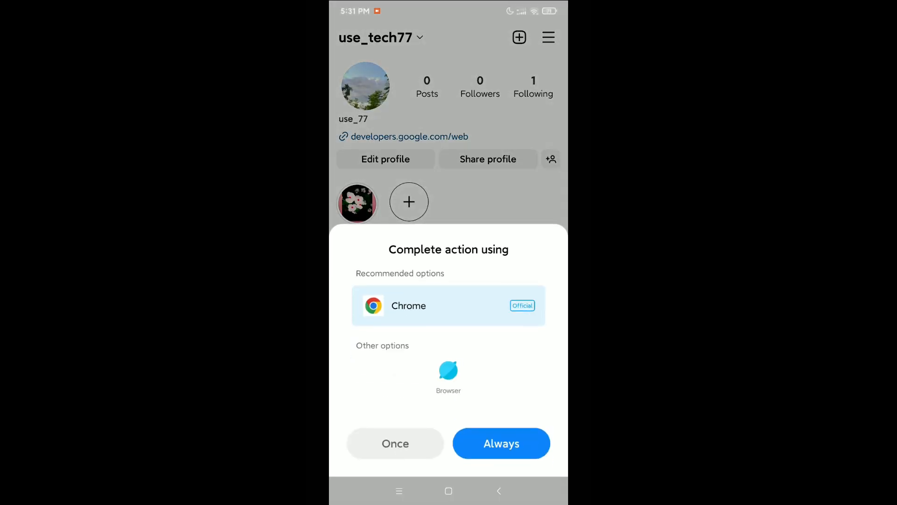
# - Finish in Chrome, enter the account password, and log in to reach Download your information
pyautogui.click(500, 443)
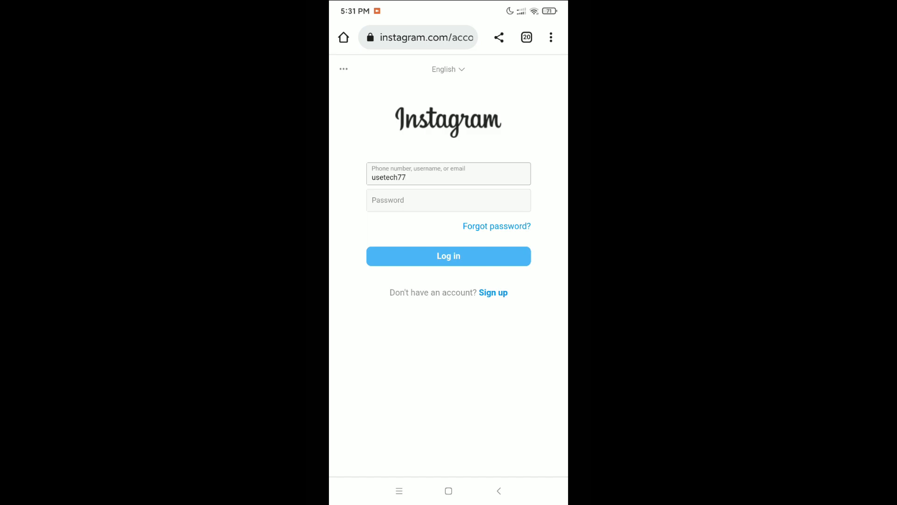
pyautogui.click(449, 200)
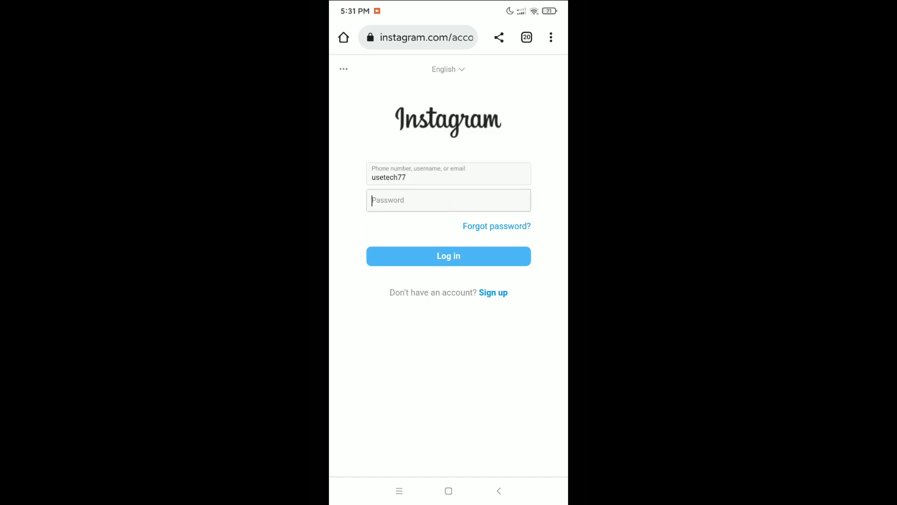
pyautogui.click(448, 256)
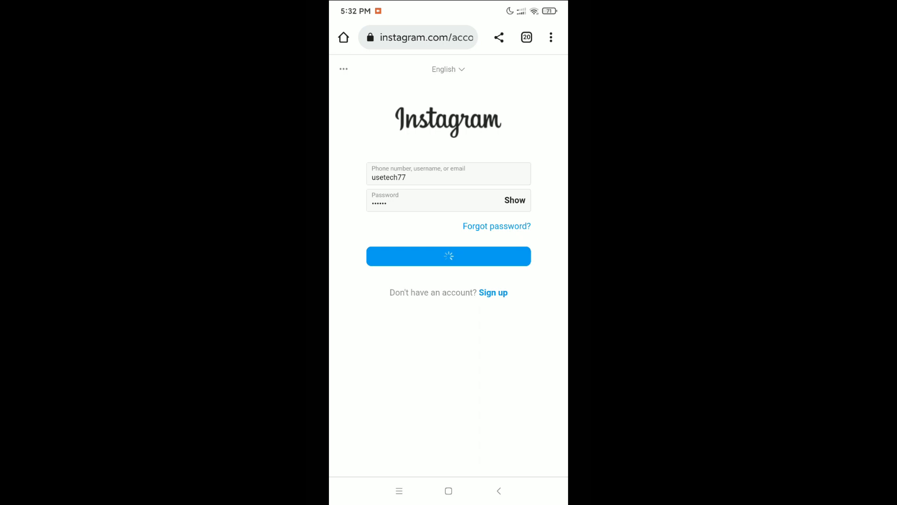
pyautogui.click(449, 256)
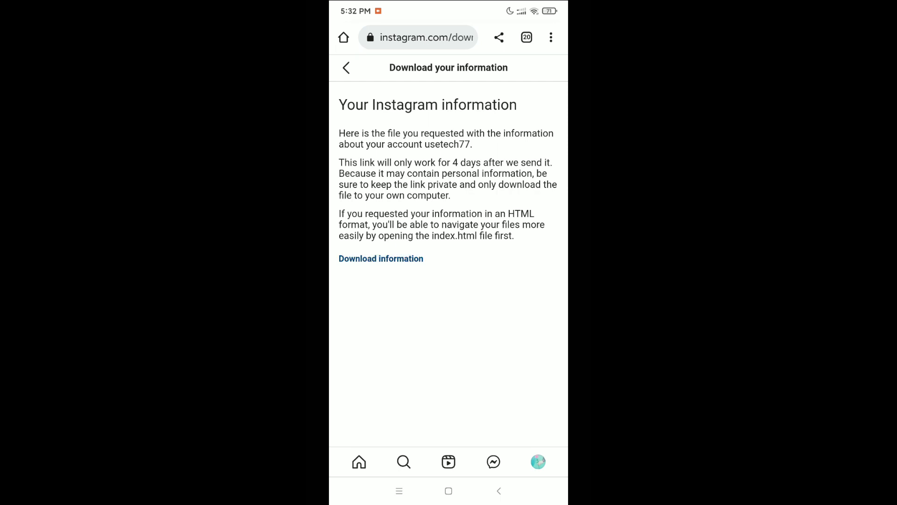
# - Download the 1.12 MB information archive, open it, and choose to extract it
pyautogui.click(380, 258)
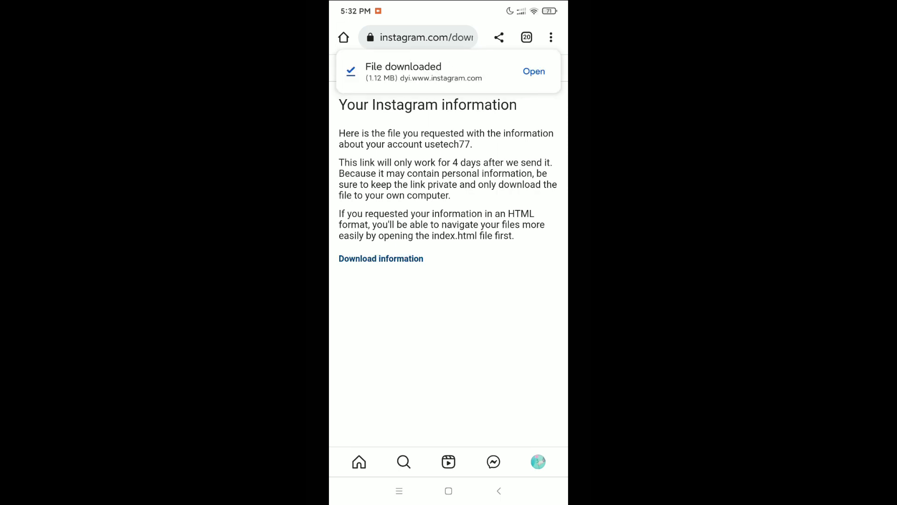
pyautogui.click(534, 72)
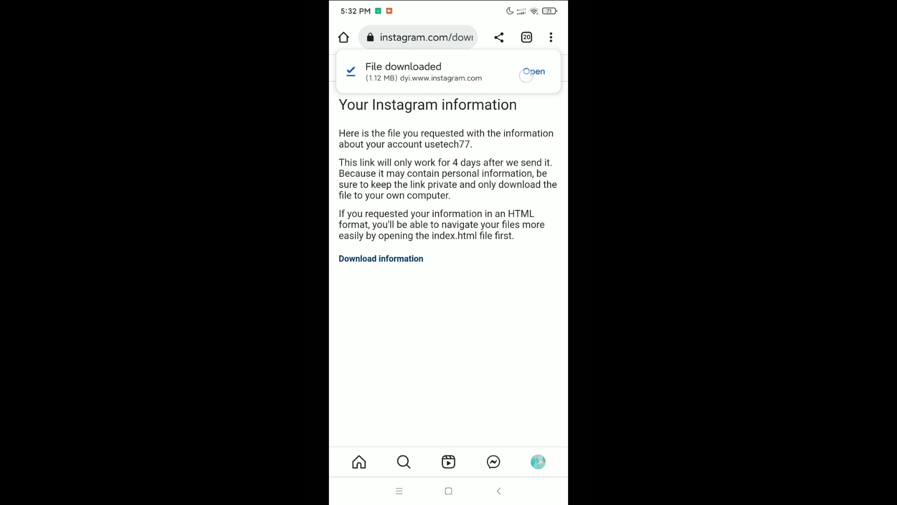
pyautogui.click(531, 72)
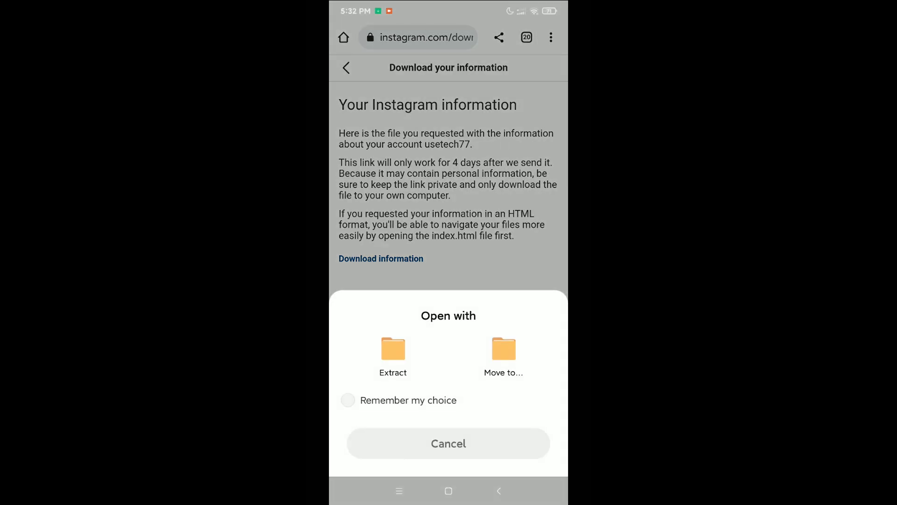
pyautogui.click(394, 356)
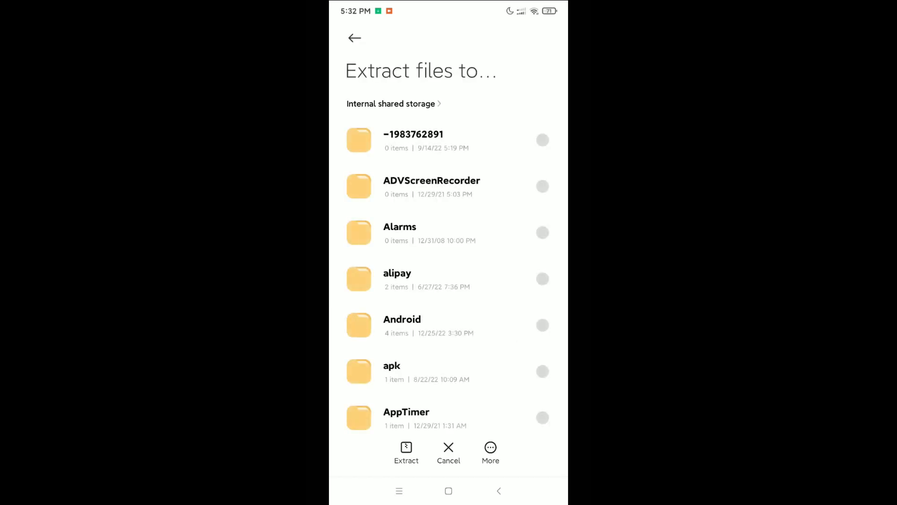
# - Extract the archive into internal shared storage and browse the resulting folder list
pyautogui.click(407, 453)
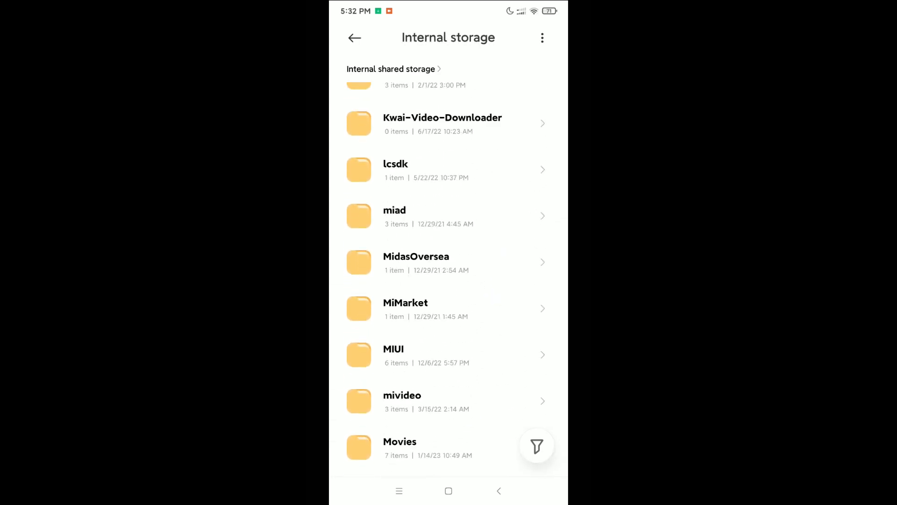
pyautogui.scroll(-3)
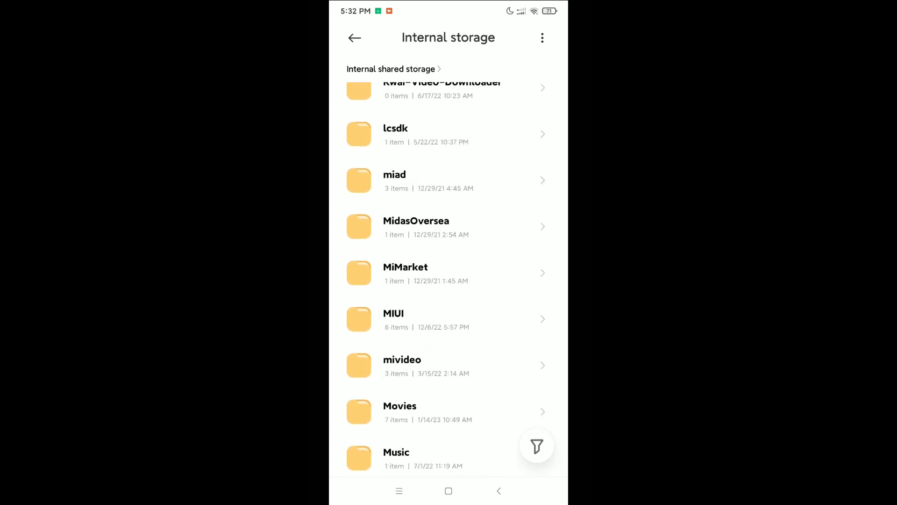
pyautogui.scroll(3)
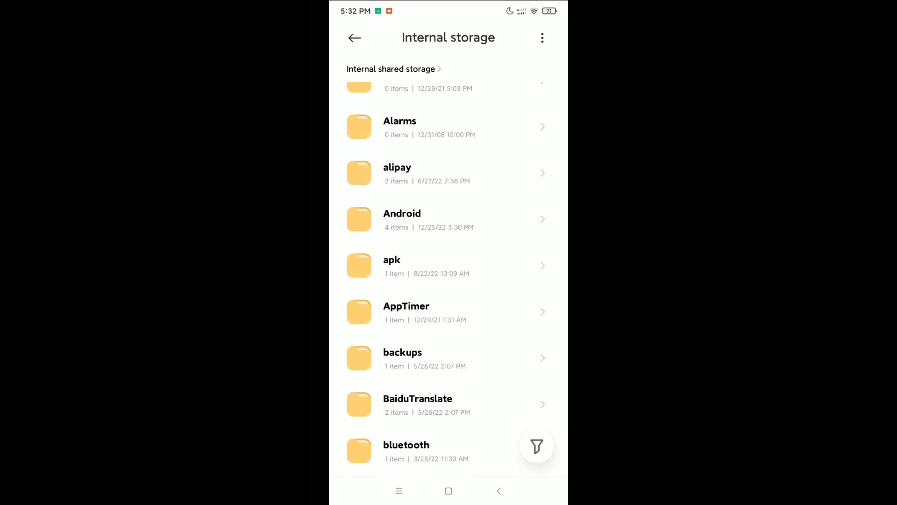